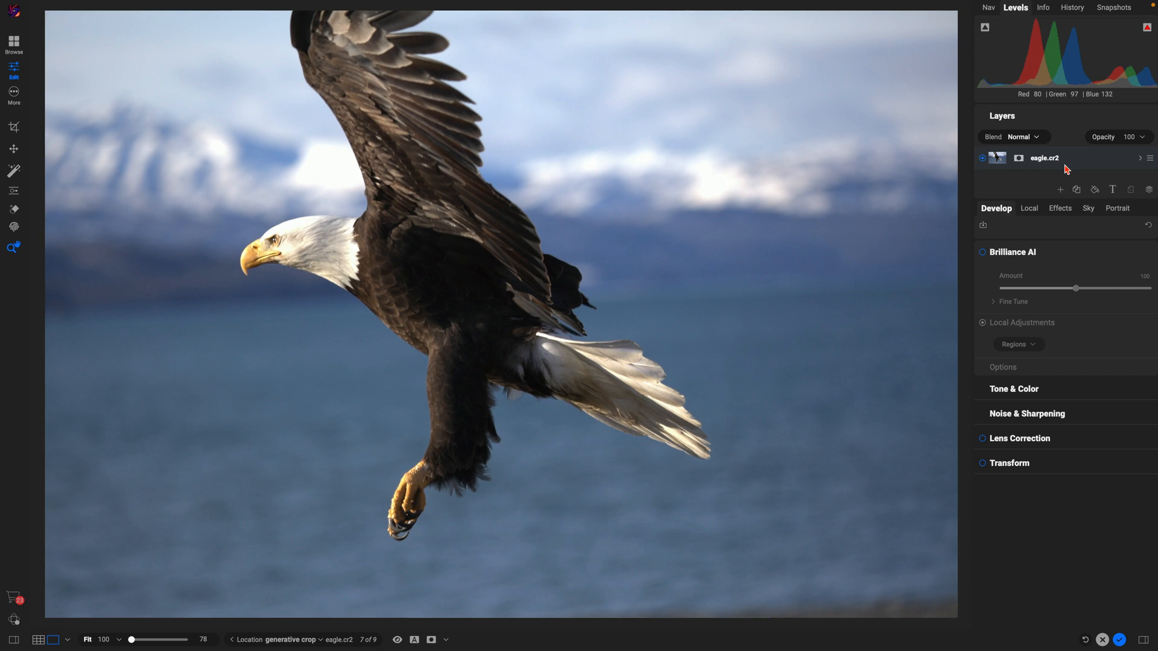
mouse_move(1044, 176)
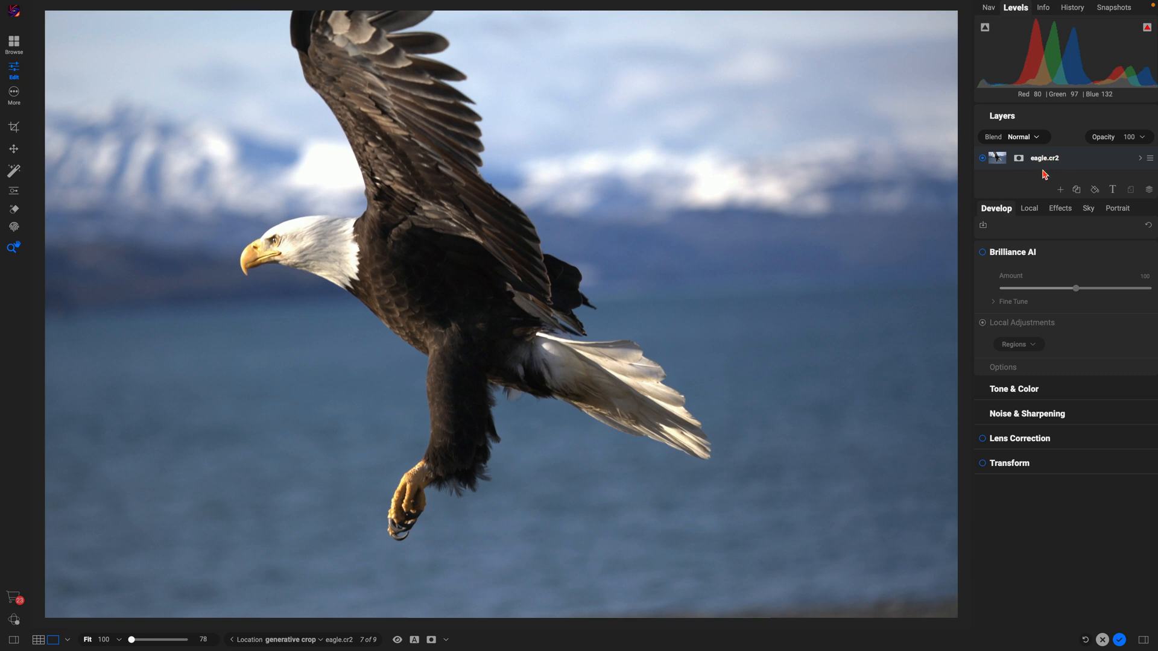
mouse_move(1069, 171)
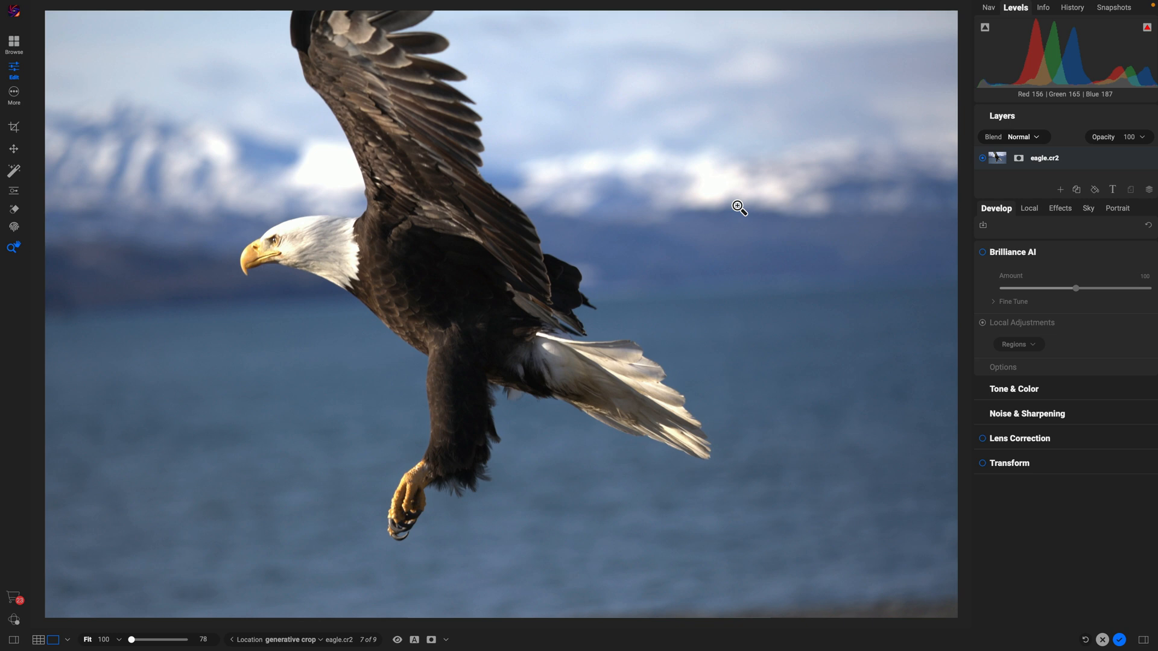
mouse_move(450, 75)
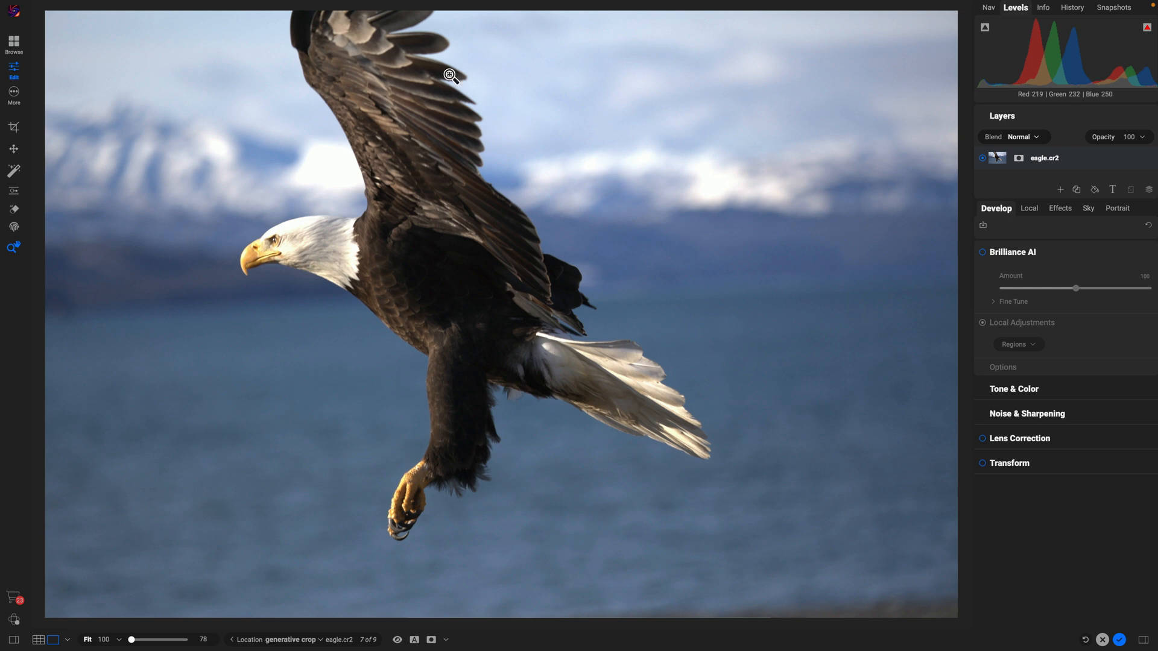
mouse_move(318, 369)
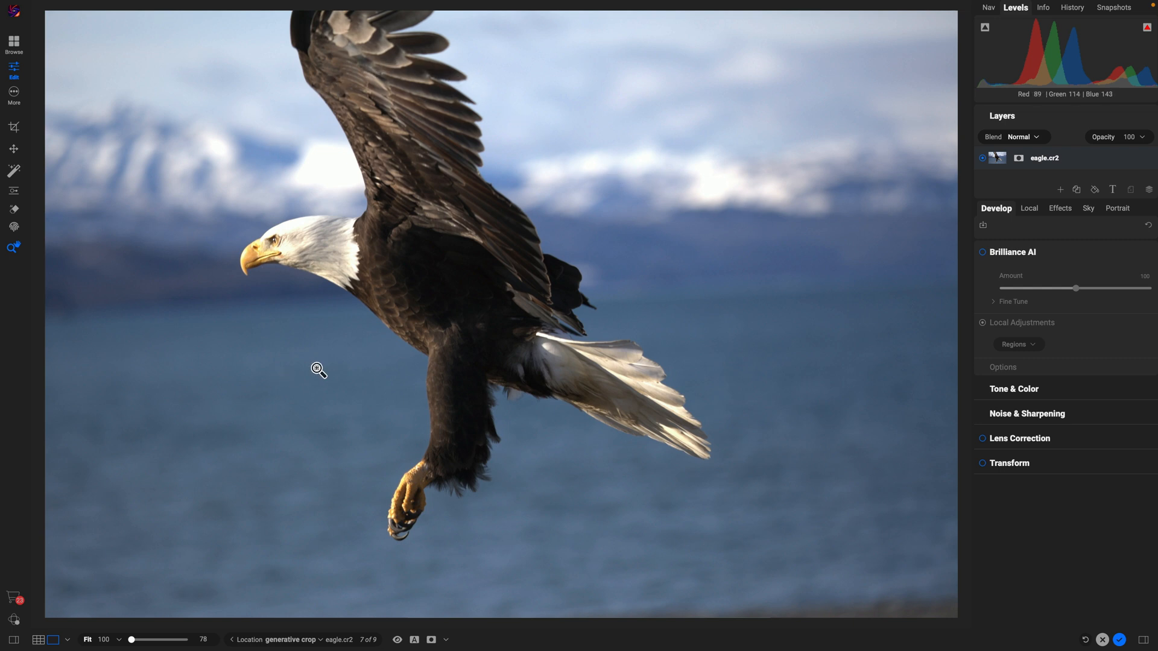
mouse_move(530, 144)
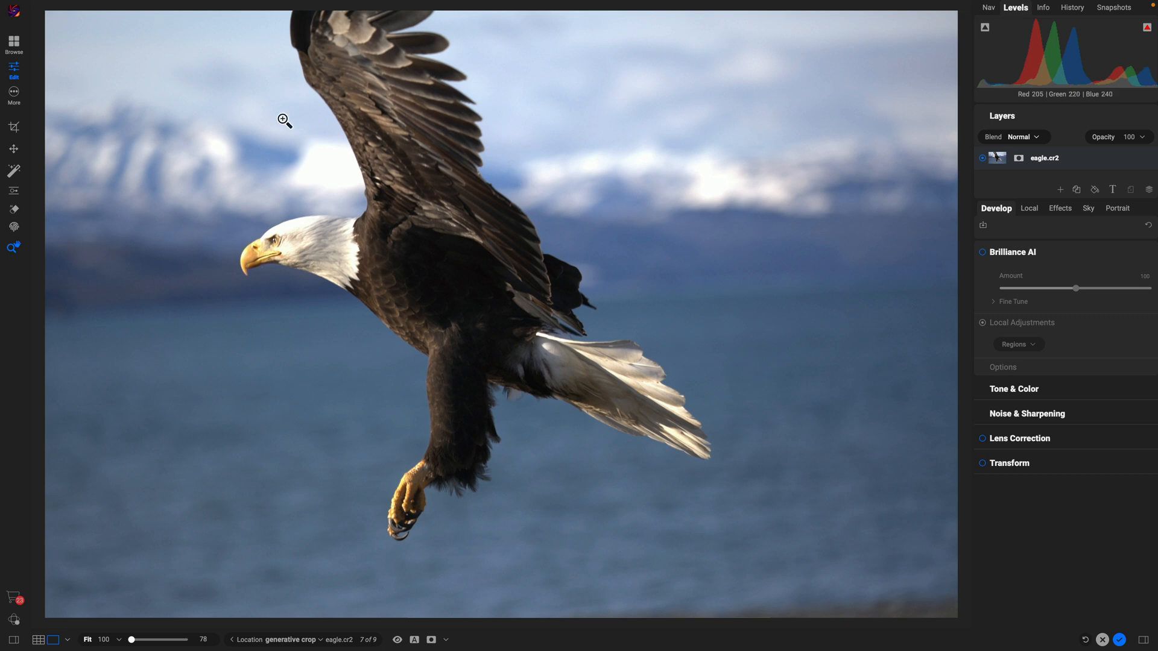
mouse_move(378, 85)
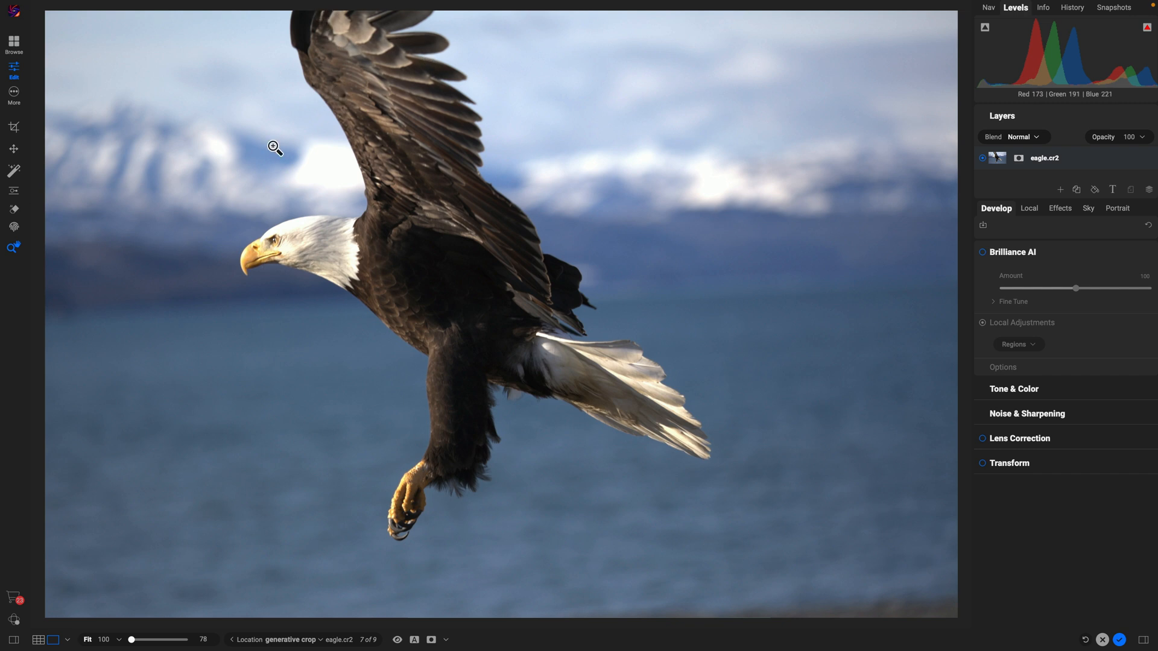
Start the Crop tool on the eagle photo and list the Canvas Extension engines
click(14, 126)
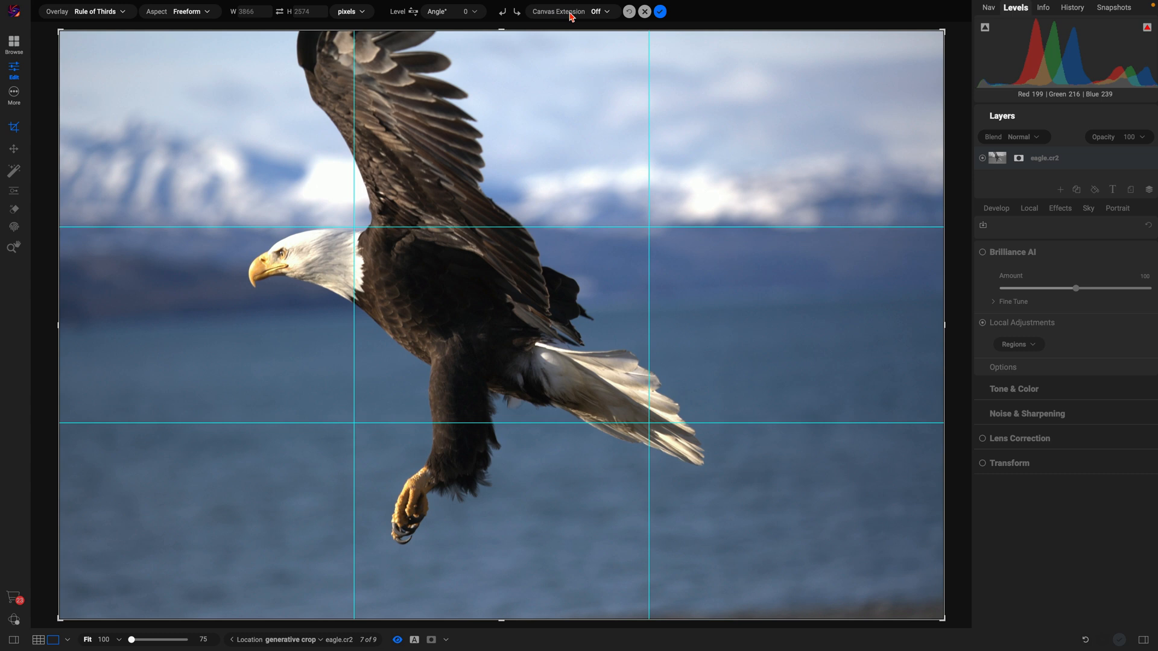
click(595, 10)
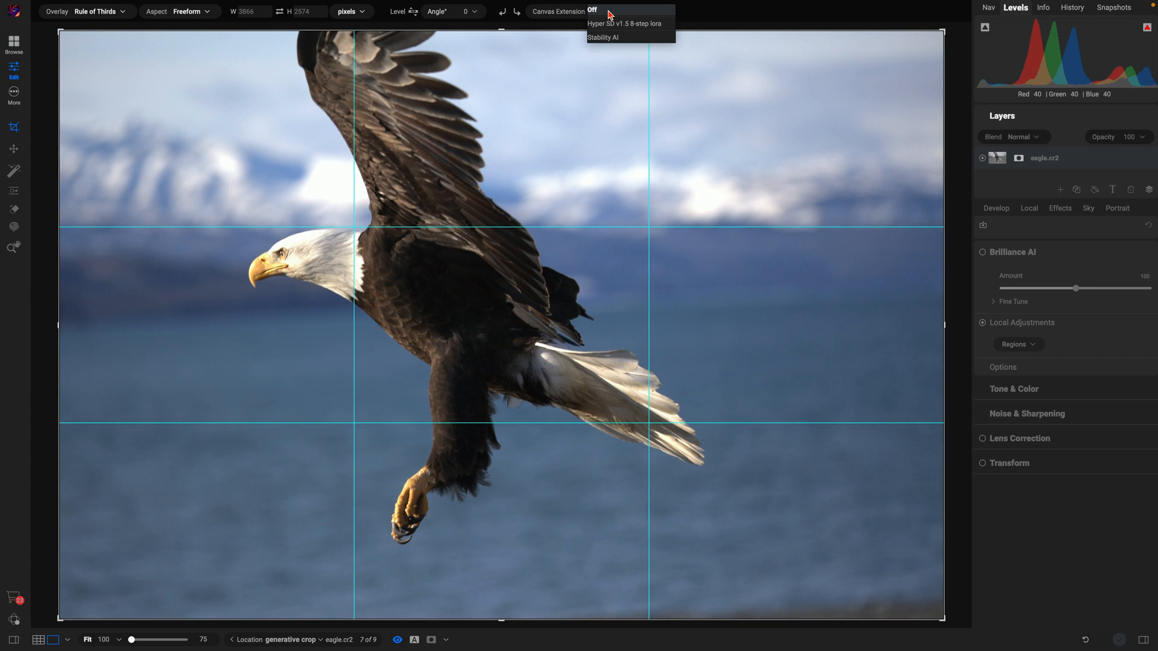
mouse_move(604, 38)
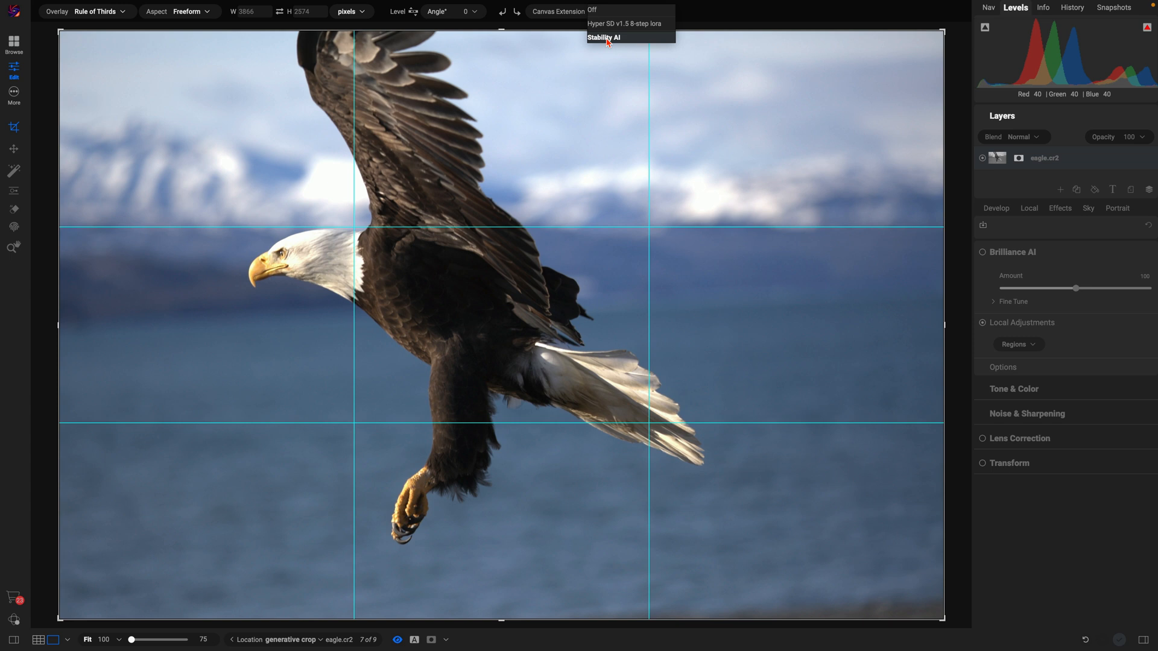
mouse_move(575, 51)
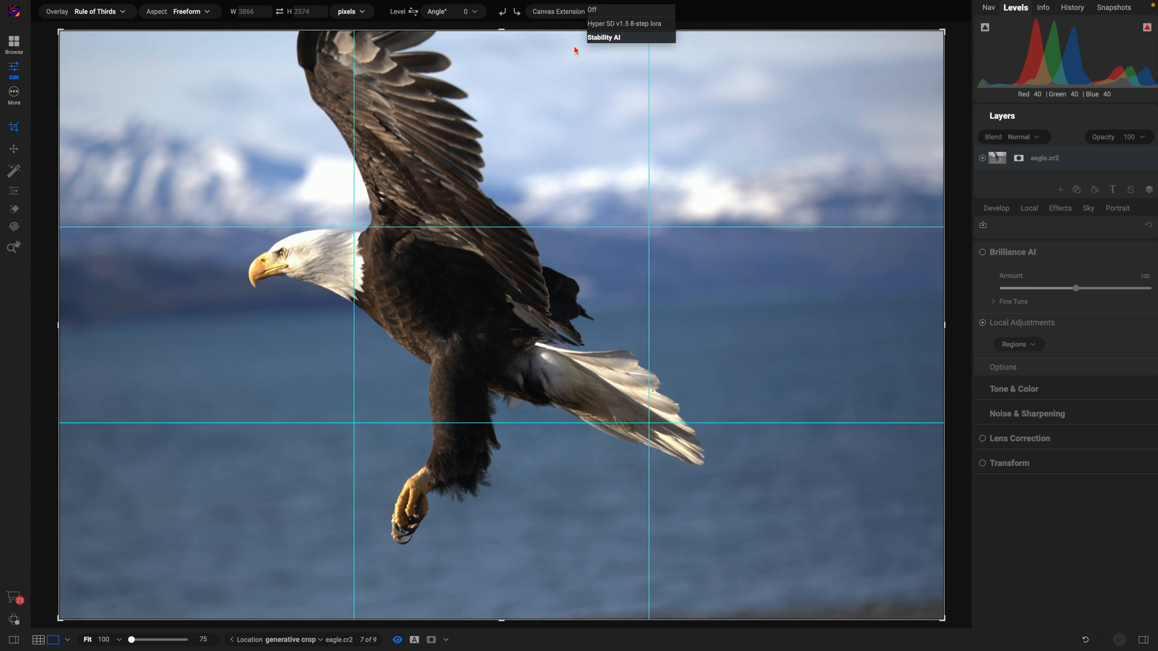
mouse_move(430, 77)
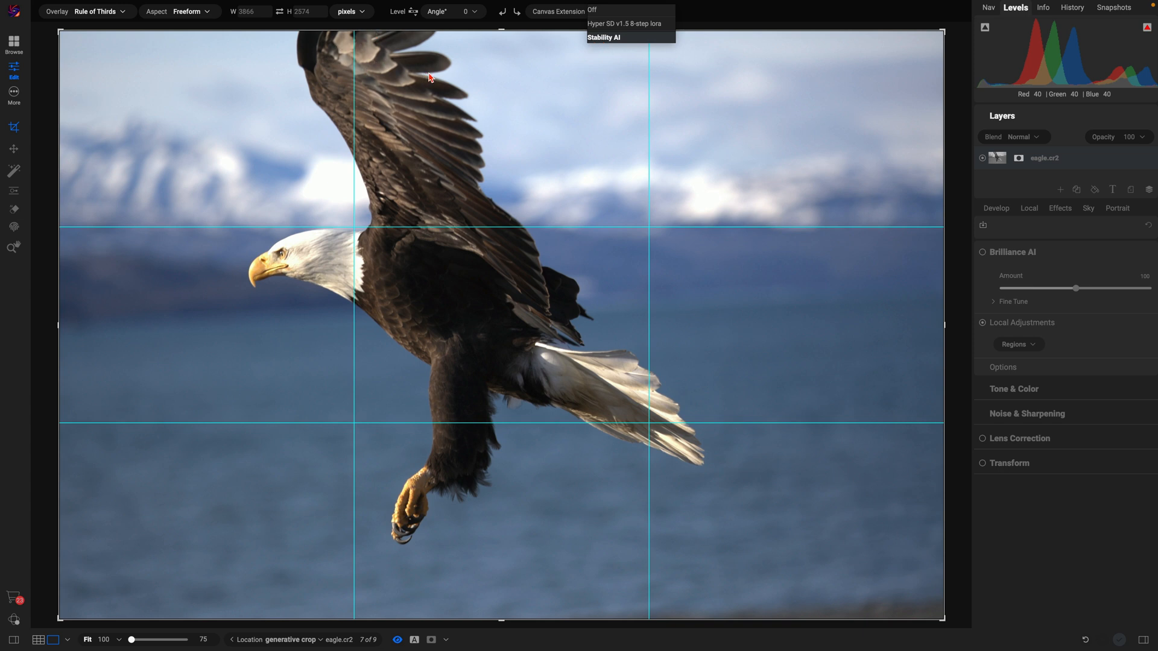
Choose Stability AI as the canvas extension engine for the crop
click(603, 37)
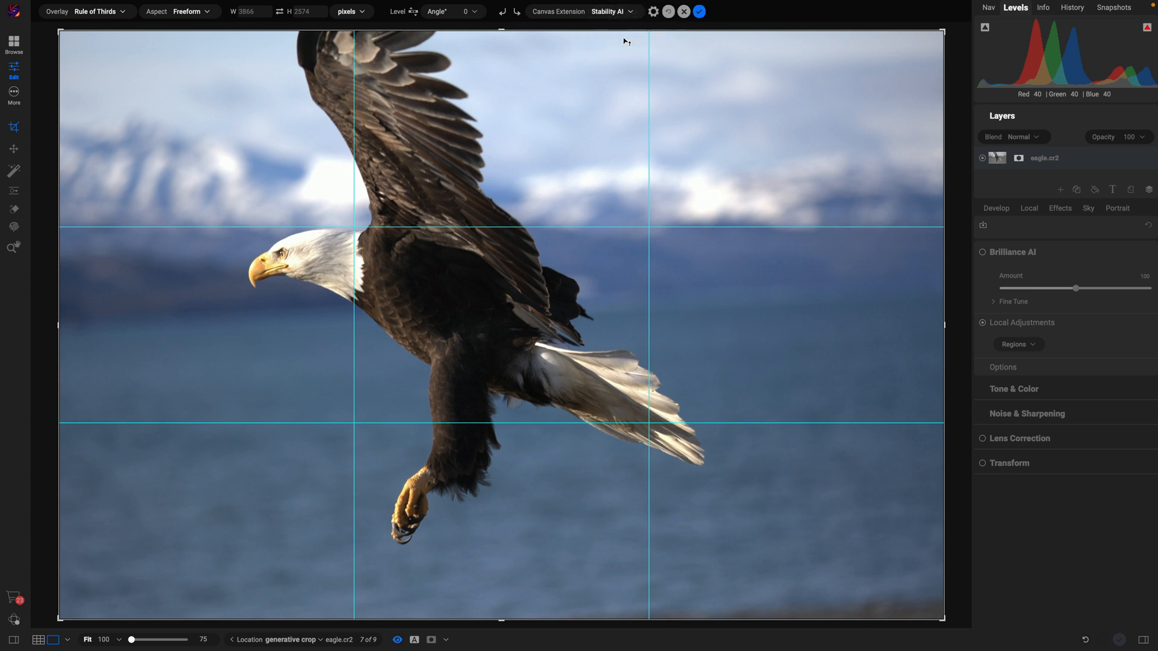
mouse_move(584, 208)
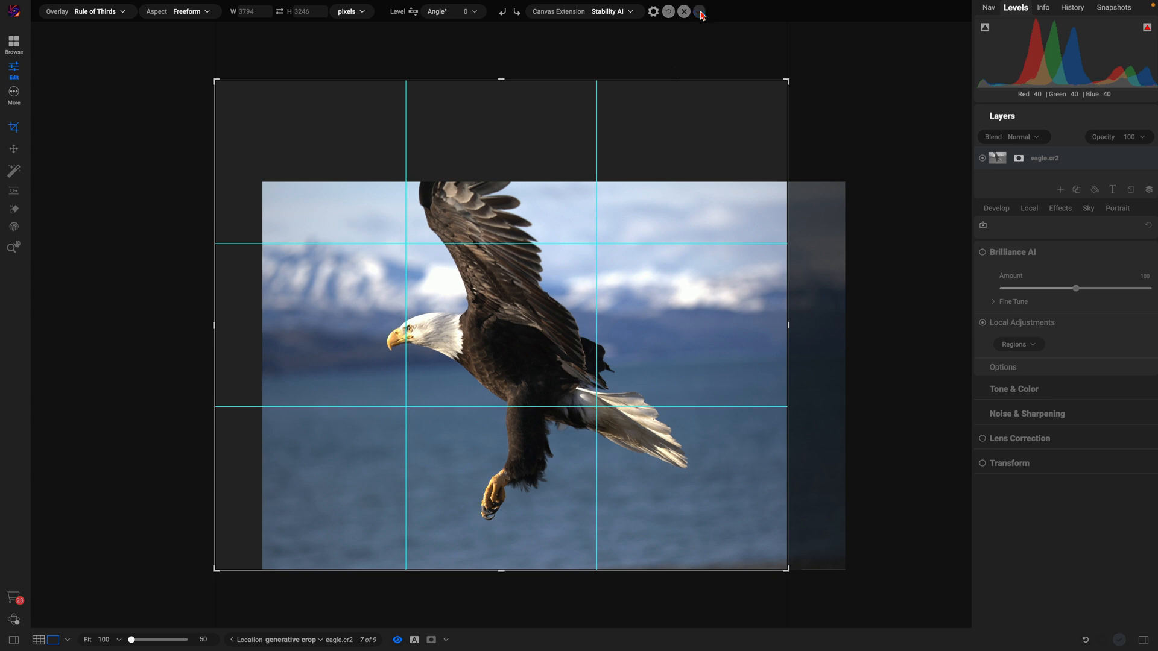
Apply the crop so the extended sky and wing tip are generated on a new layer
click(699, 11)
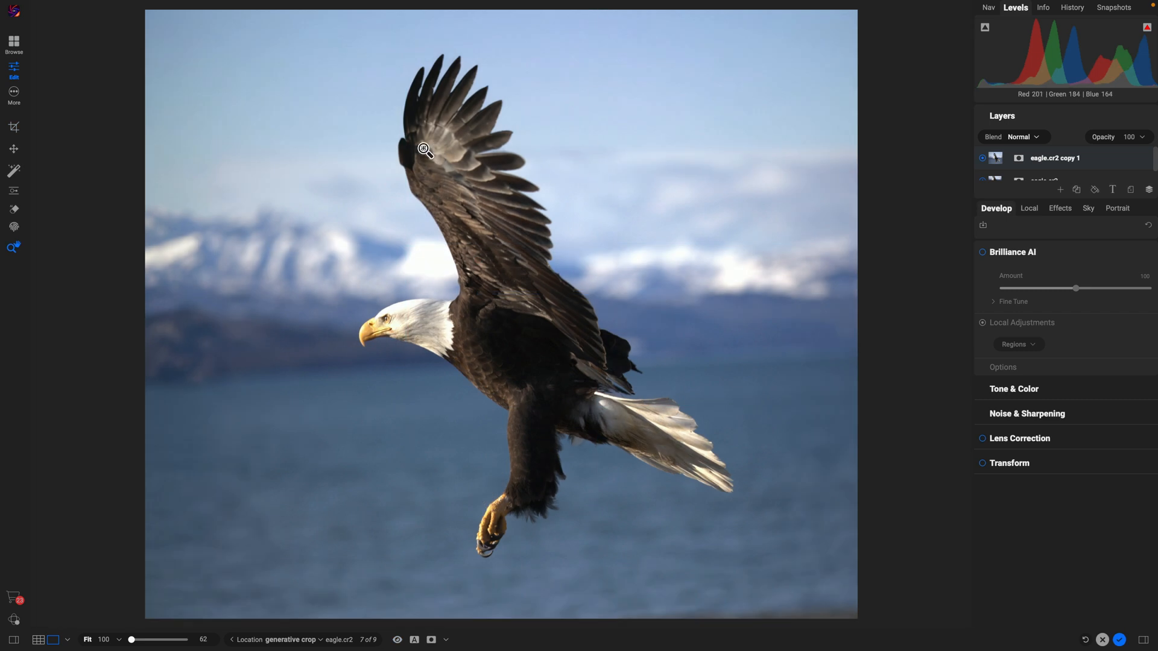
mouse_move(445, 95)
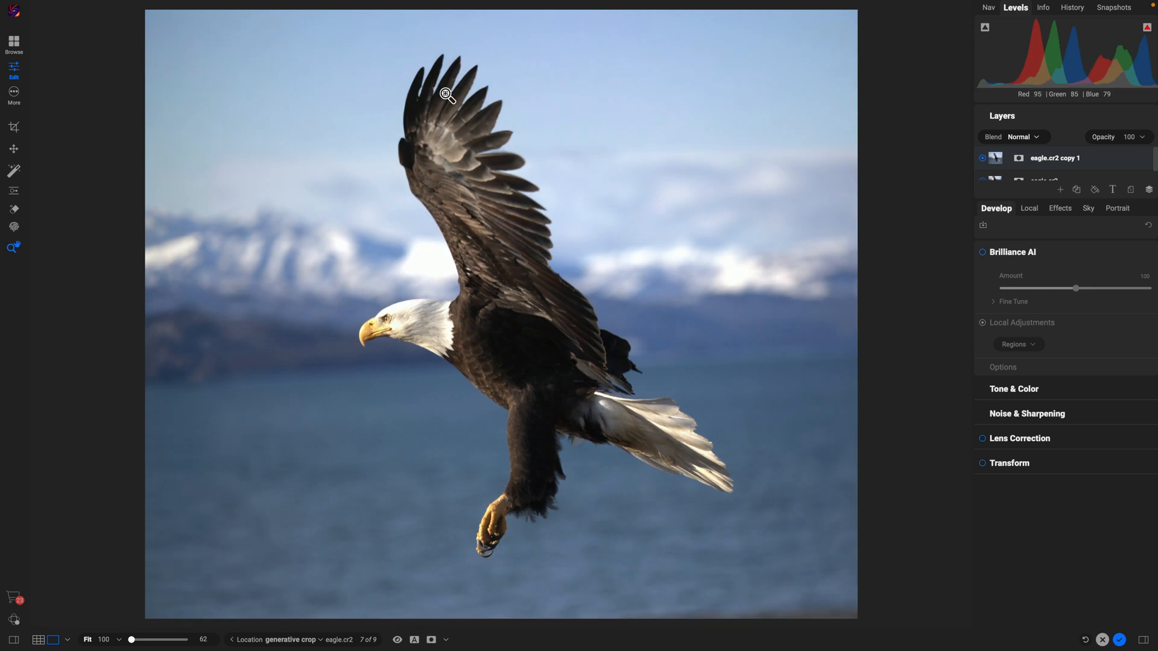
mouse_move(330, 323)
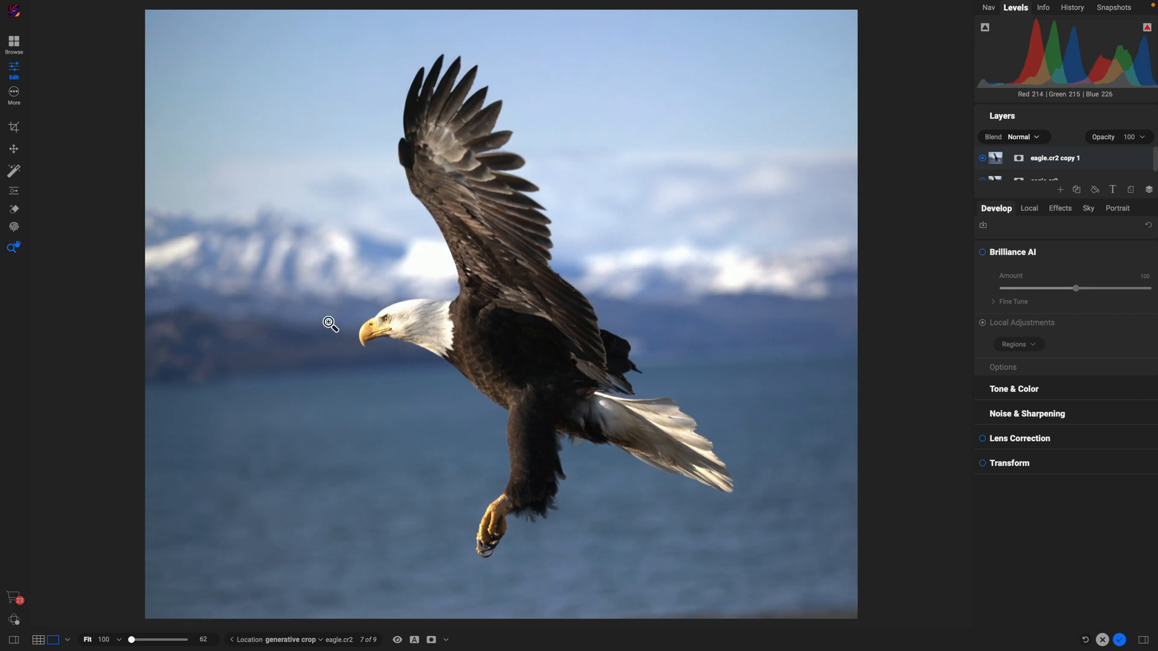
mouse_move(258, 427)
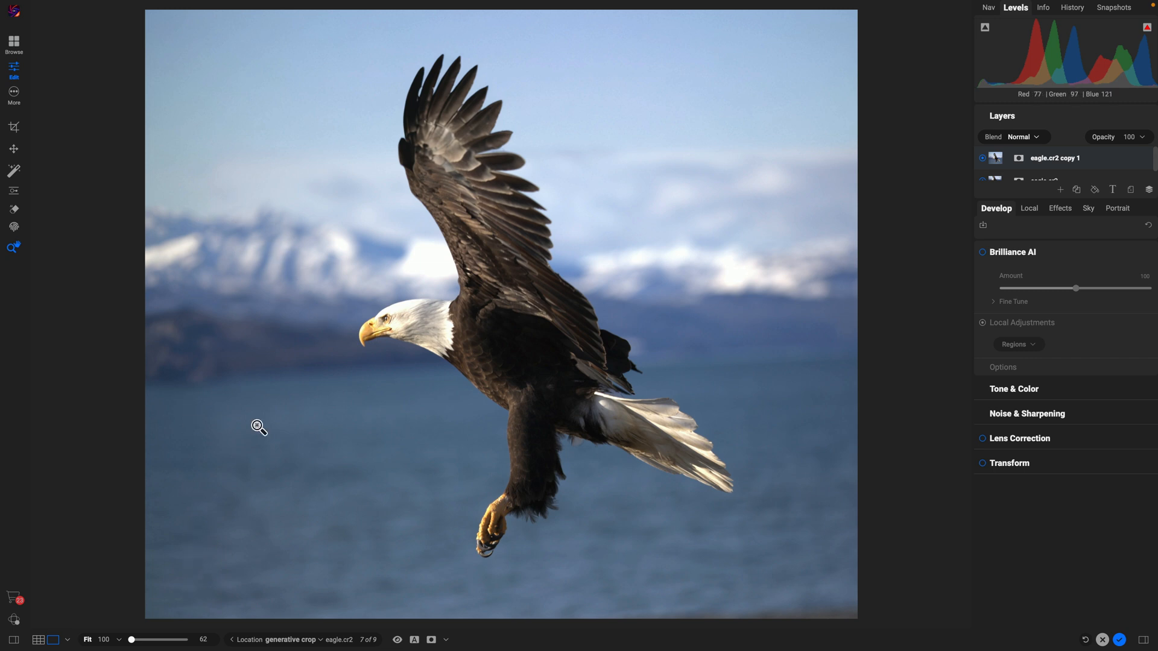